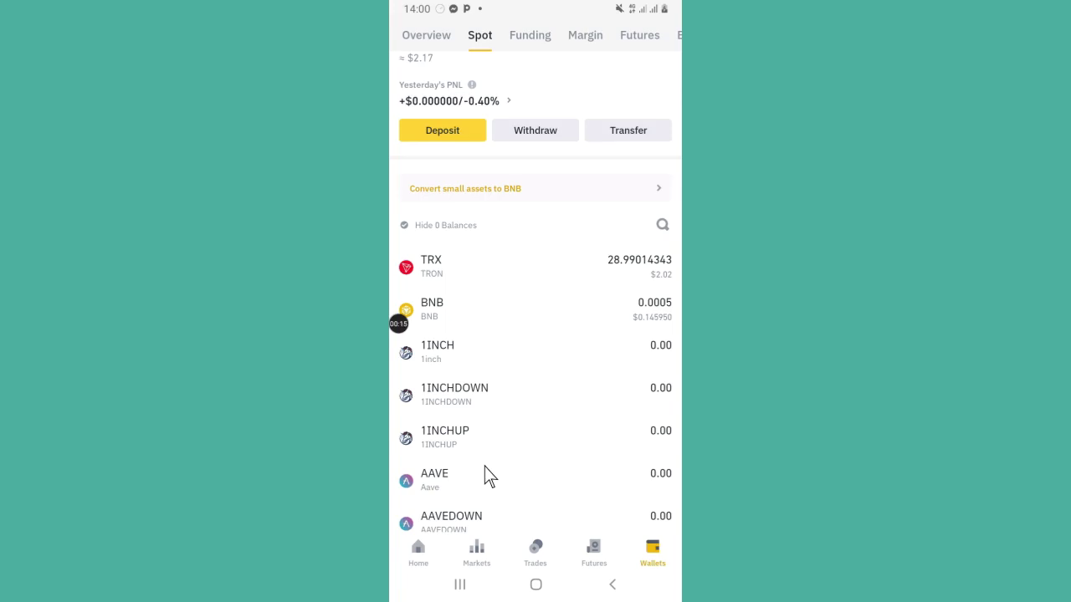
# Return to the Binance home screen showing quick shortcuts and hot market pairs
pyautogui.scroll(3)
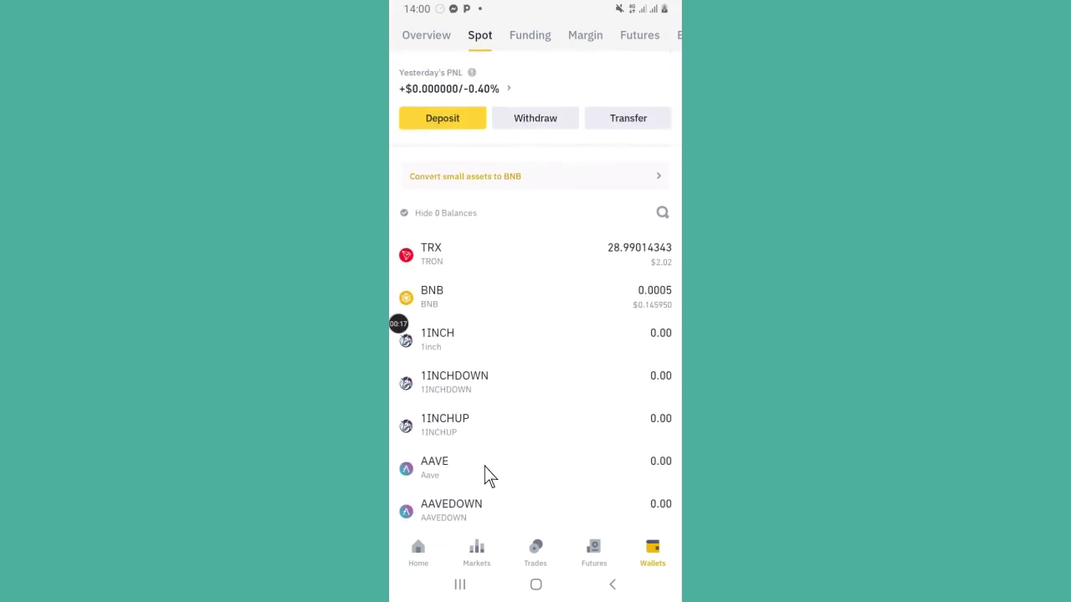
pyautogui.scroll(3)
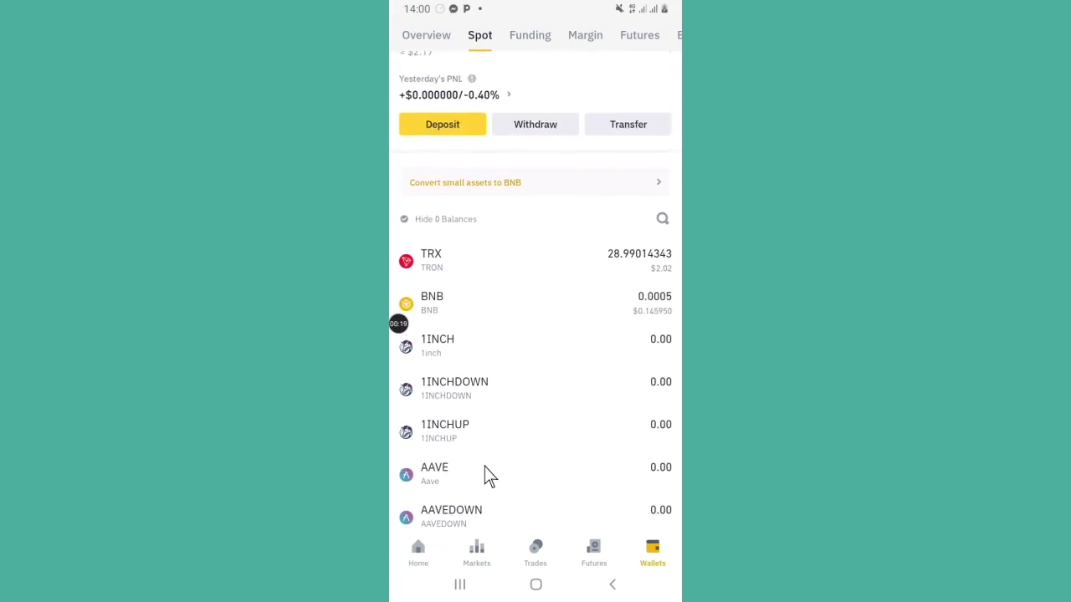
pyautogui.moveTo(639, 269)
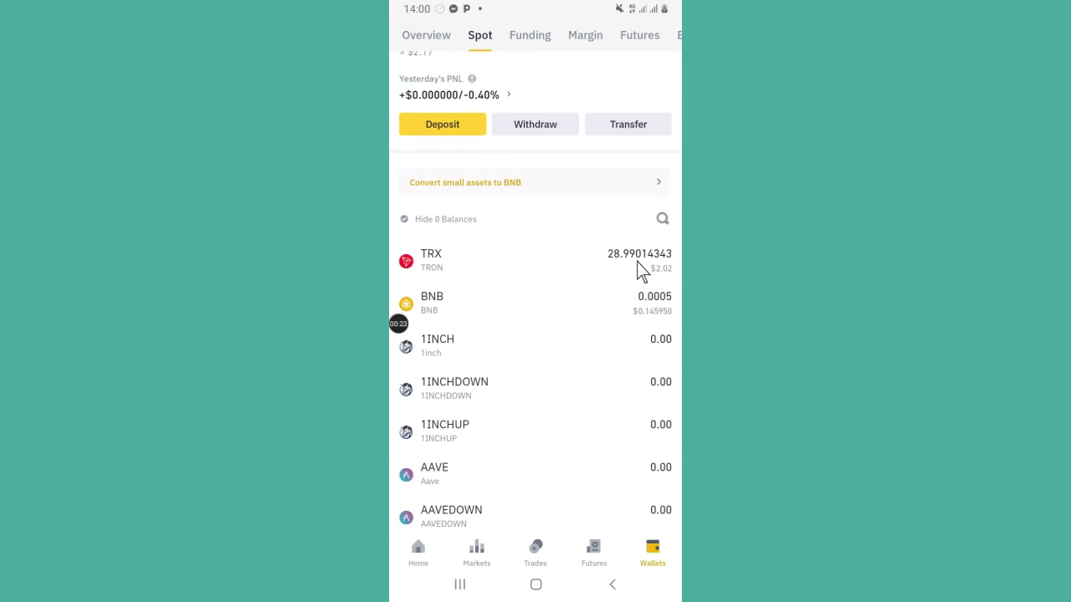
pyautogui.moveTo(649, 324)
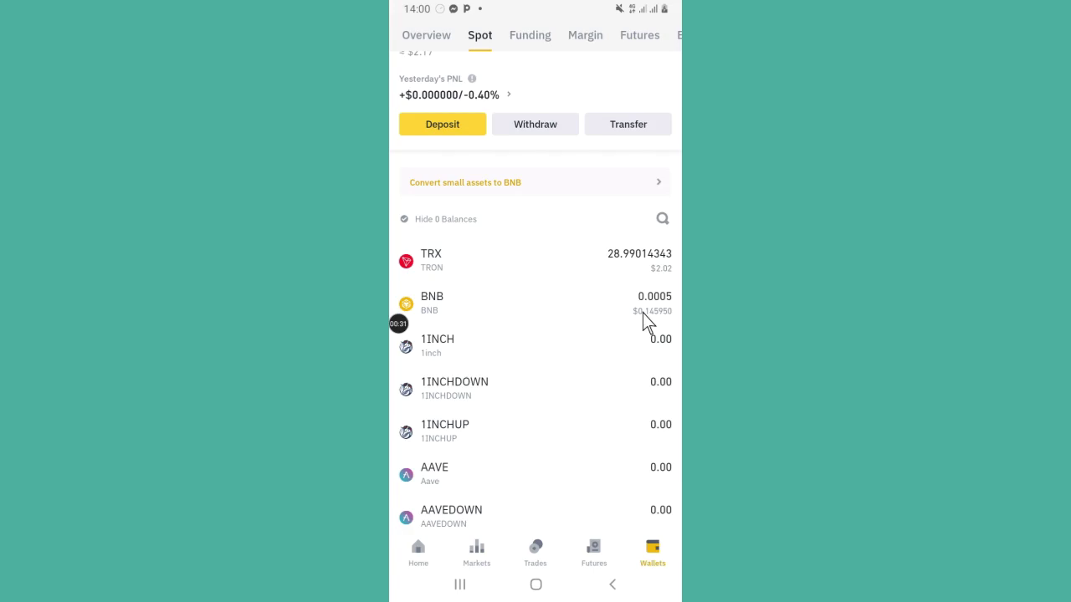
pyautogui.moveTo(562, 328)
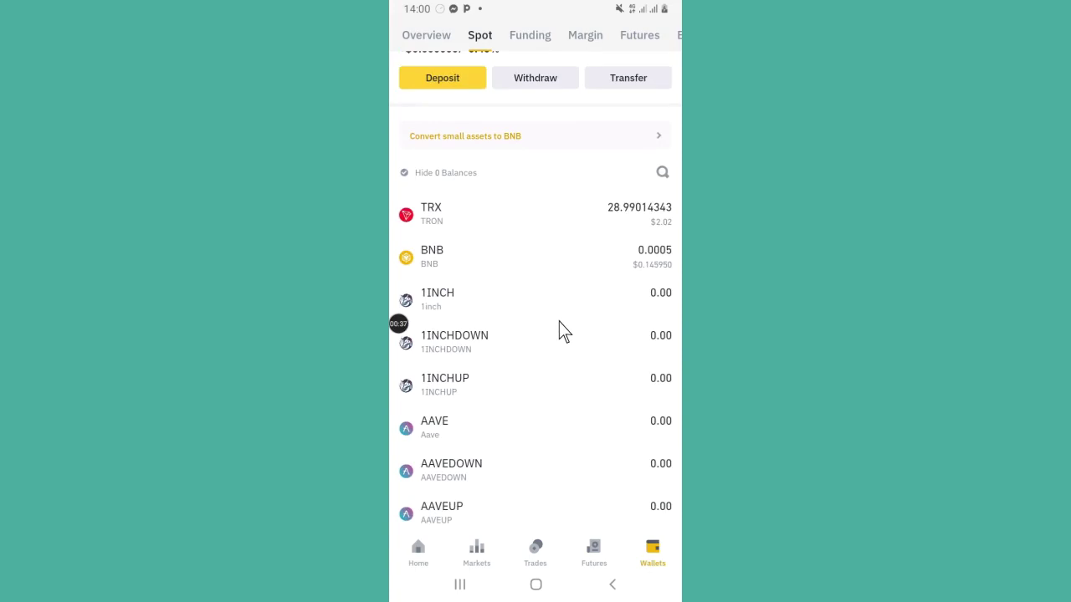
pyautogui.click(418, 552)
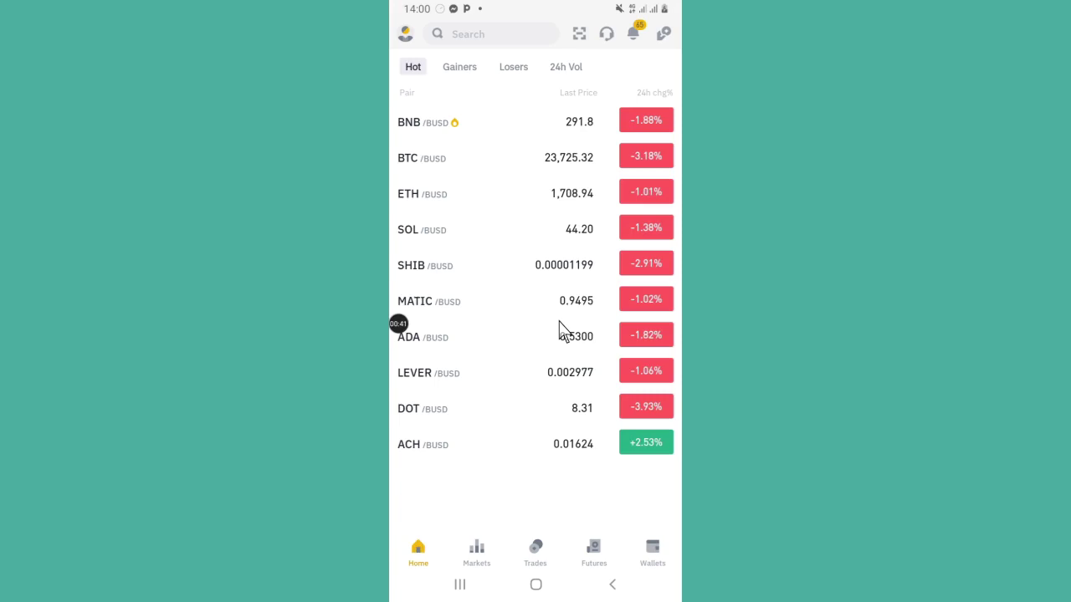
pyautogui.scroll(-3)
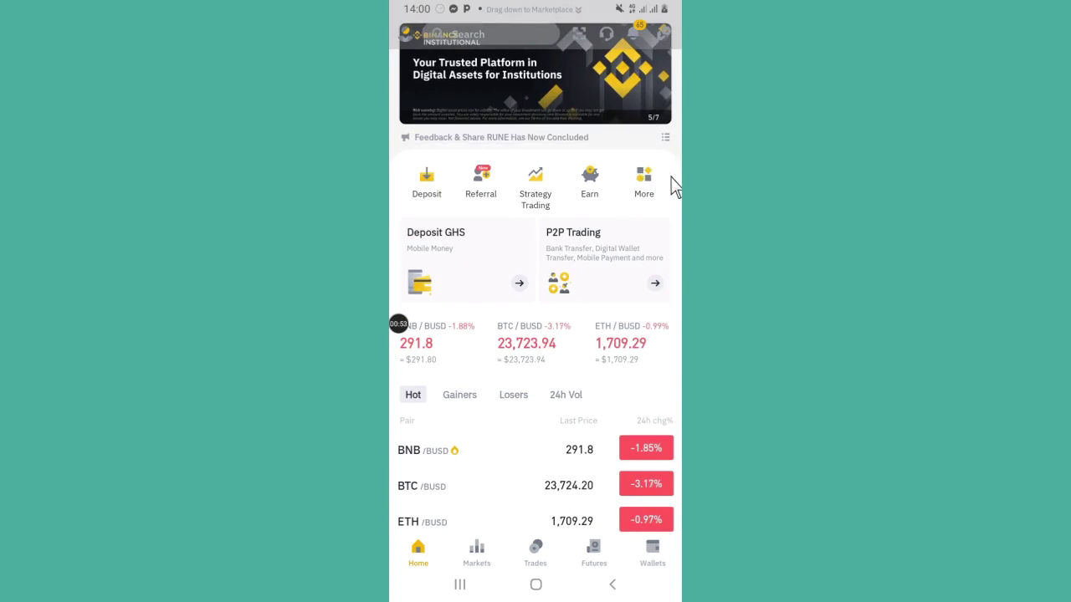
# Show the Services page's Trade section with Convert, Spot, Margin, Futures, P2P and Calculator
pyautogui.click(644, 184)
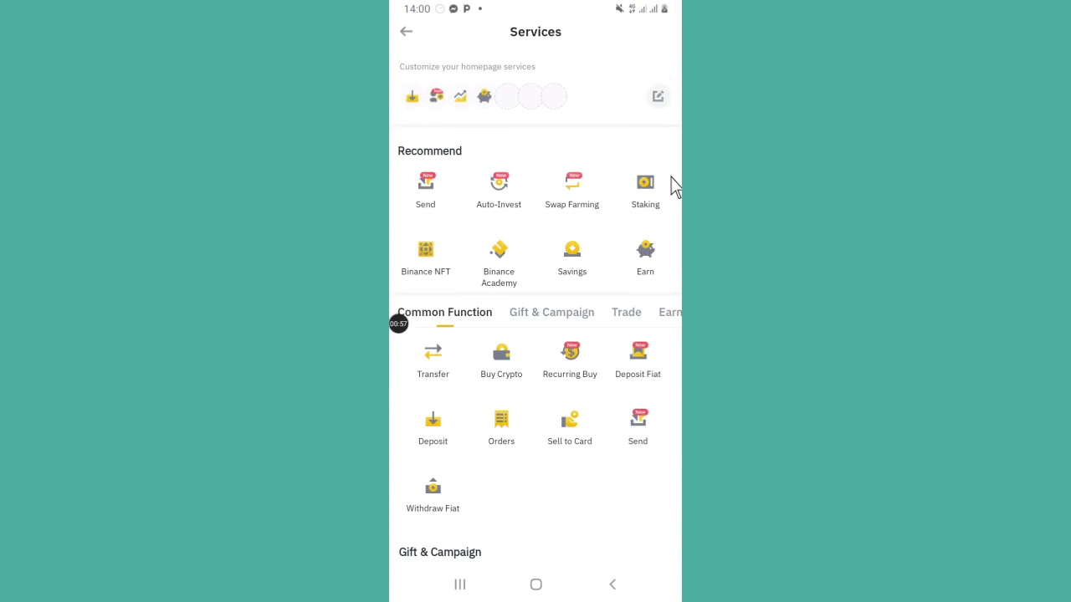
pyautogui.scroll(-3)
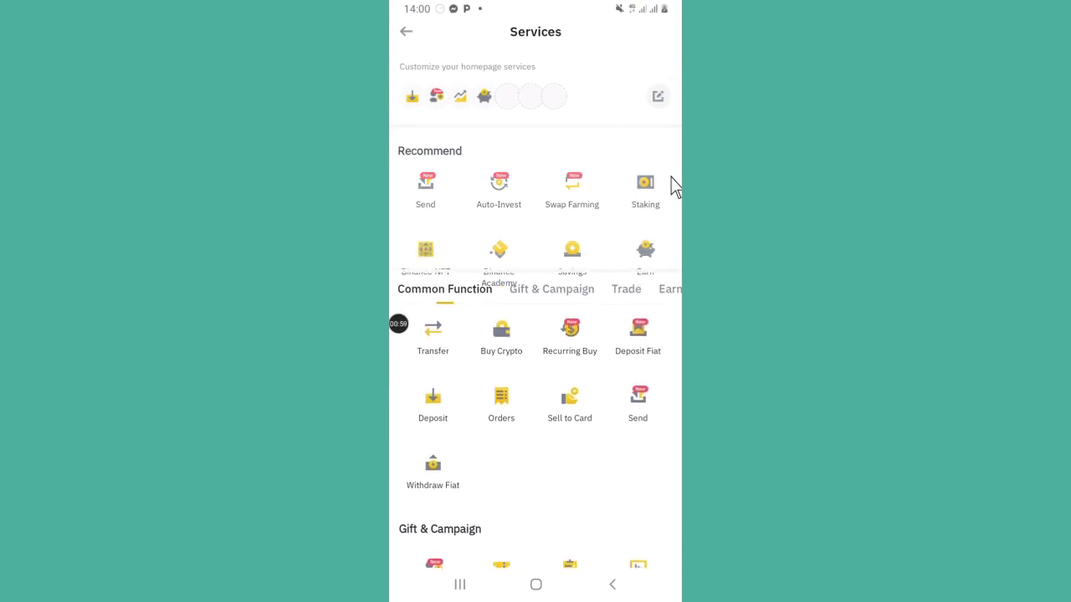
pyautogui.scroll(-3)
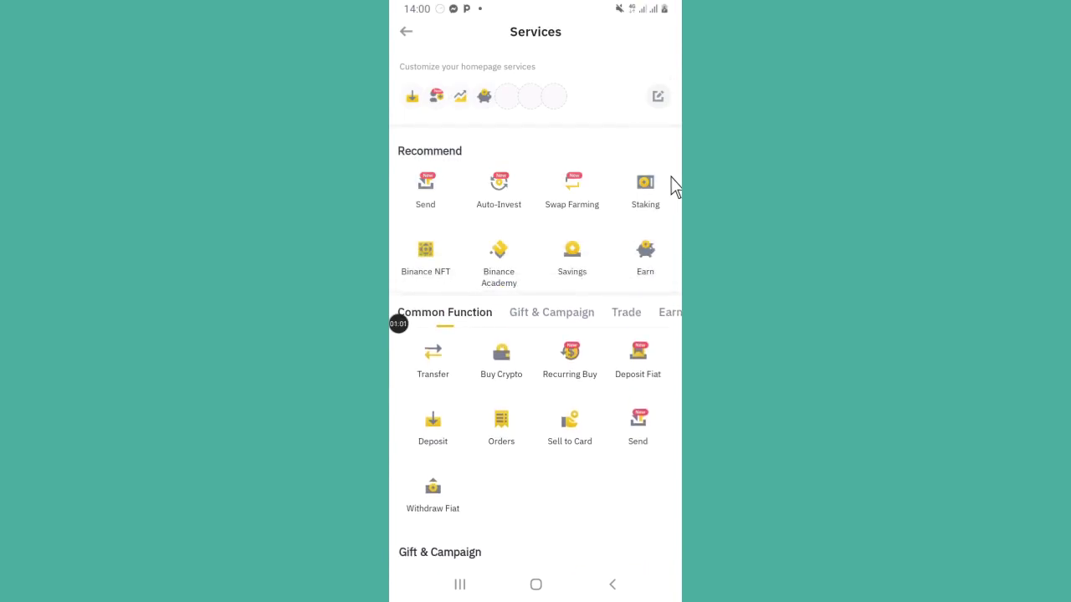
pyautogui.scroll(3)
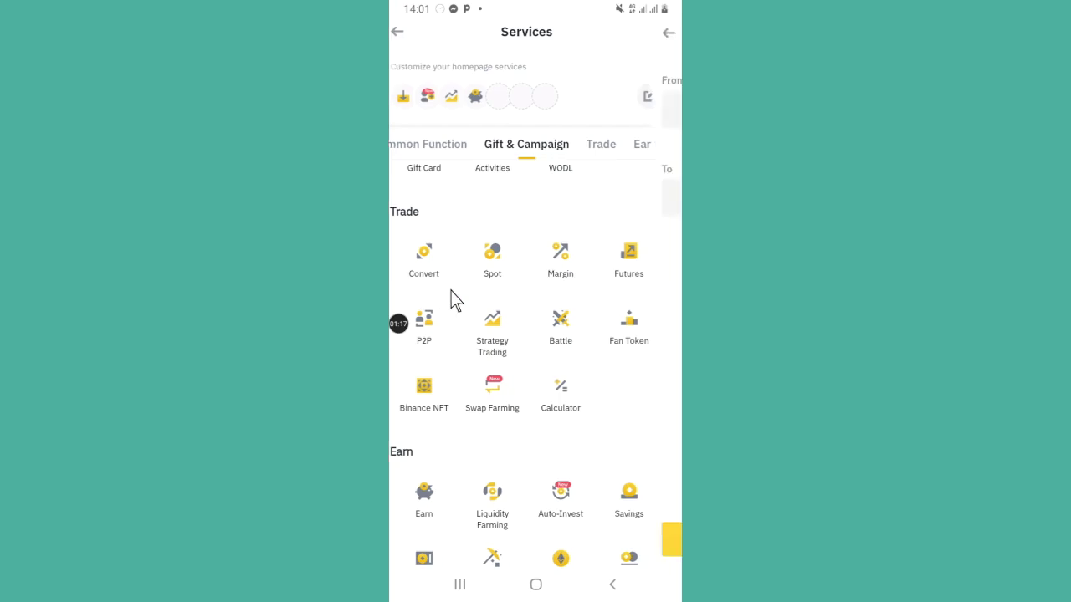
# Start a Convert order from the TRX balance of about 28.99 TRX
pyautogui.click(423, 254)
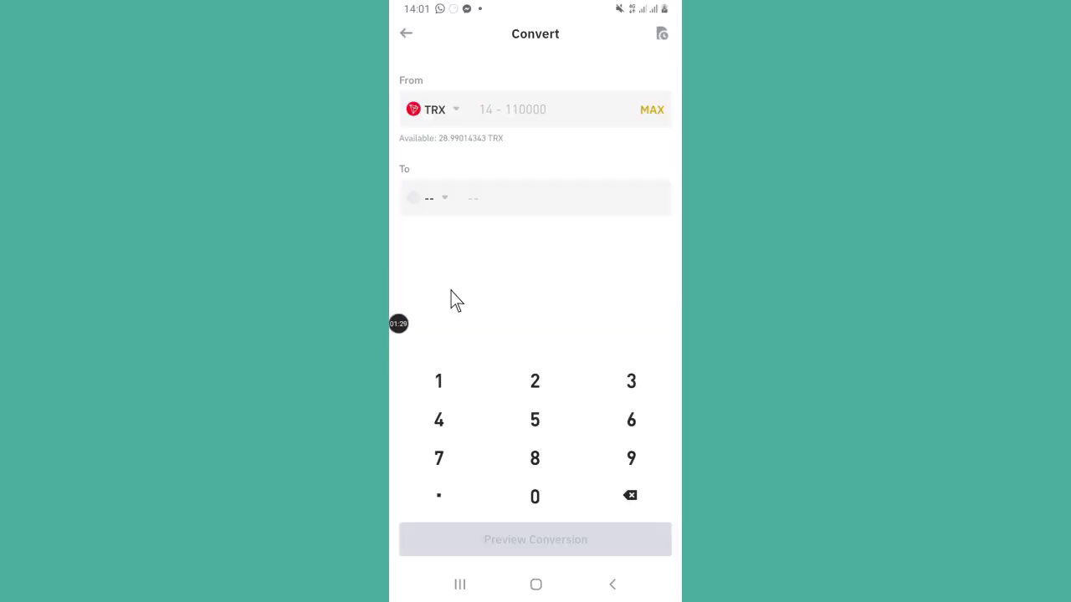
pyautogui.click(512, 108)
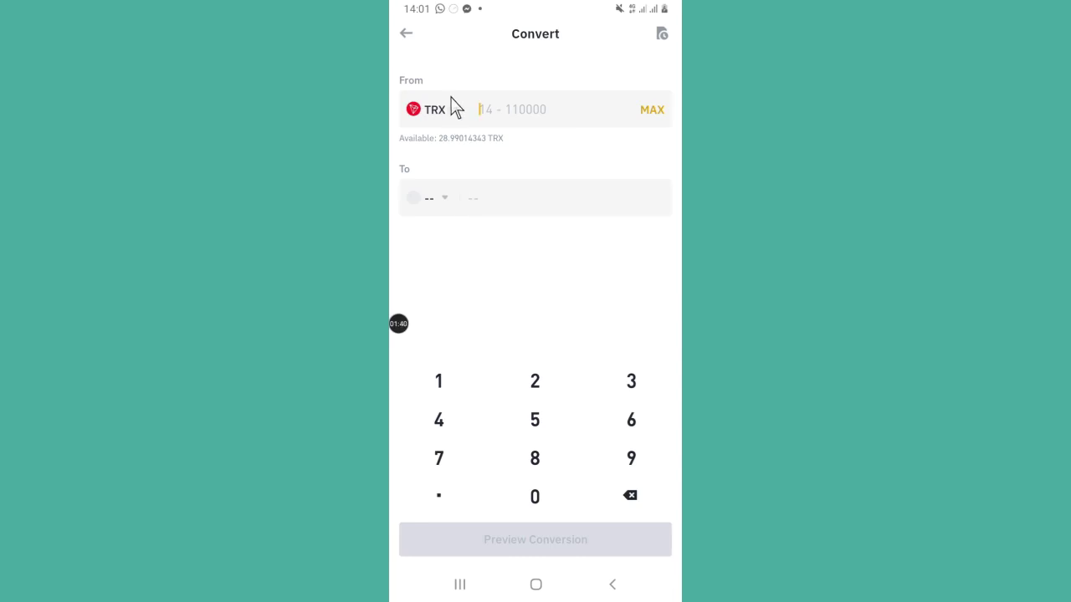
pyautogui.moveTo(465, 124)
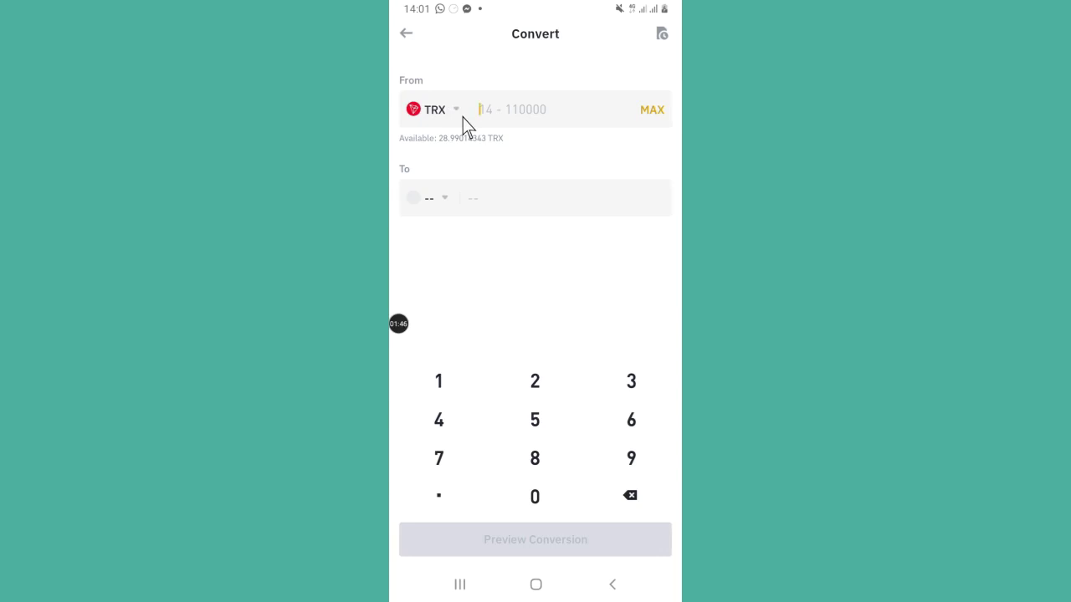
pyautogui.moveTo(618, 110)
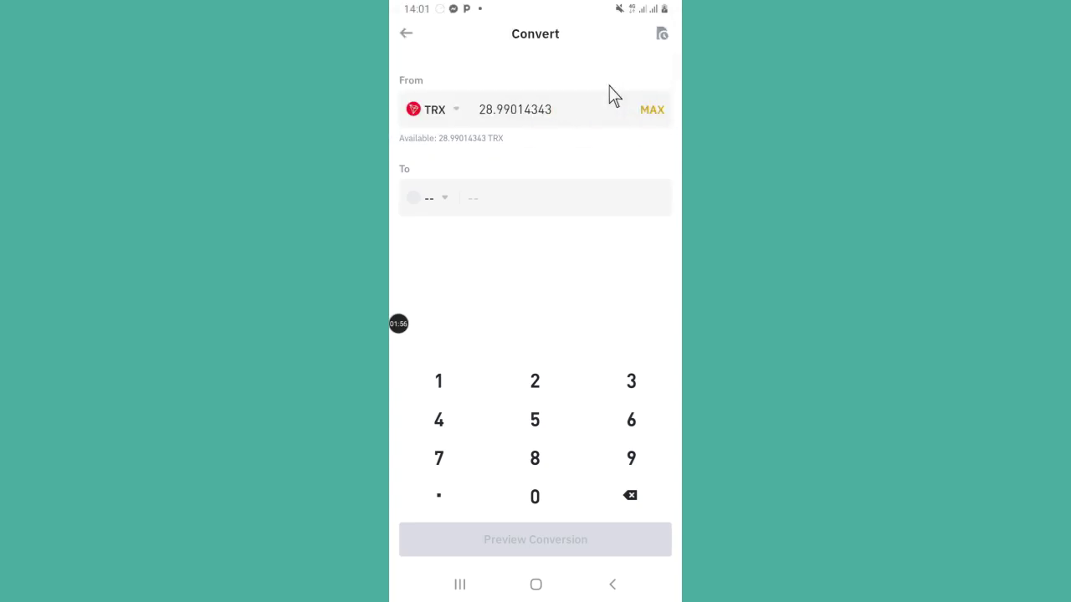
pyautogui.moveTo(482, 230)
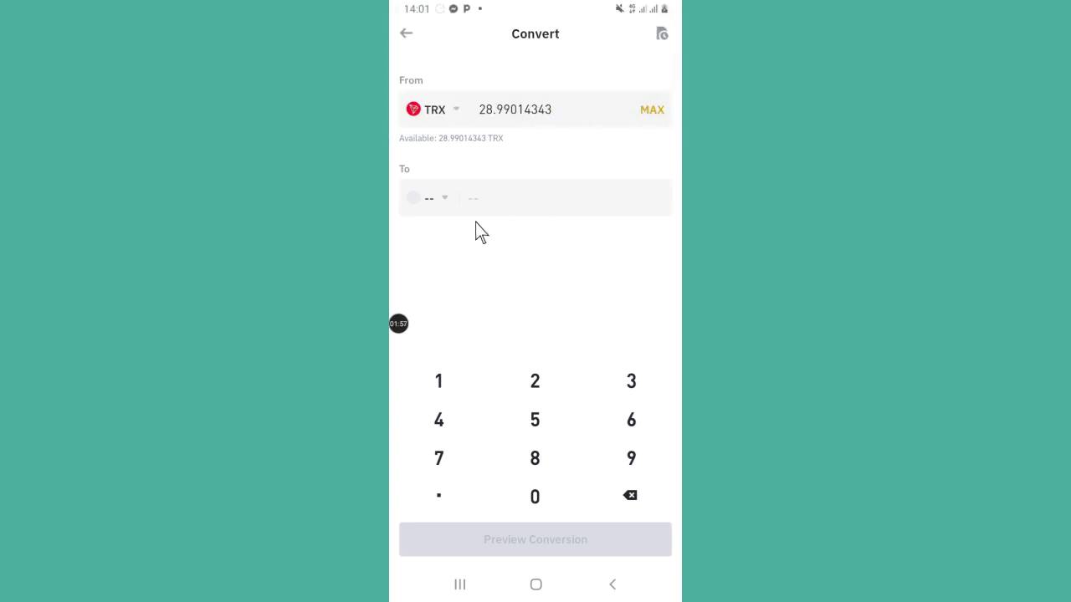
pyautogui.moveTo(468, 238)
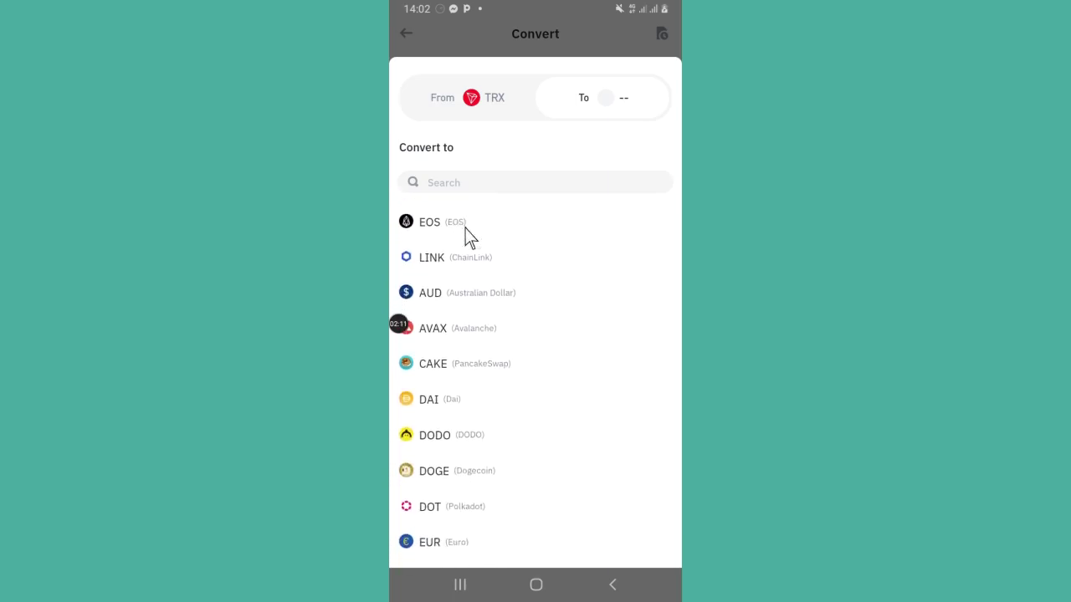
# Browse the 'Convert to' coin list and return to the form holding 28.99014343 TRX
pyautogui.scroll(-3)
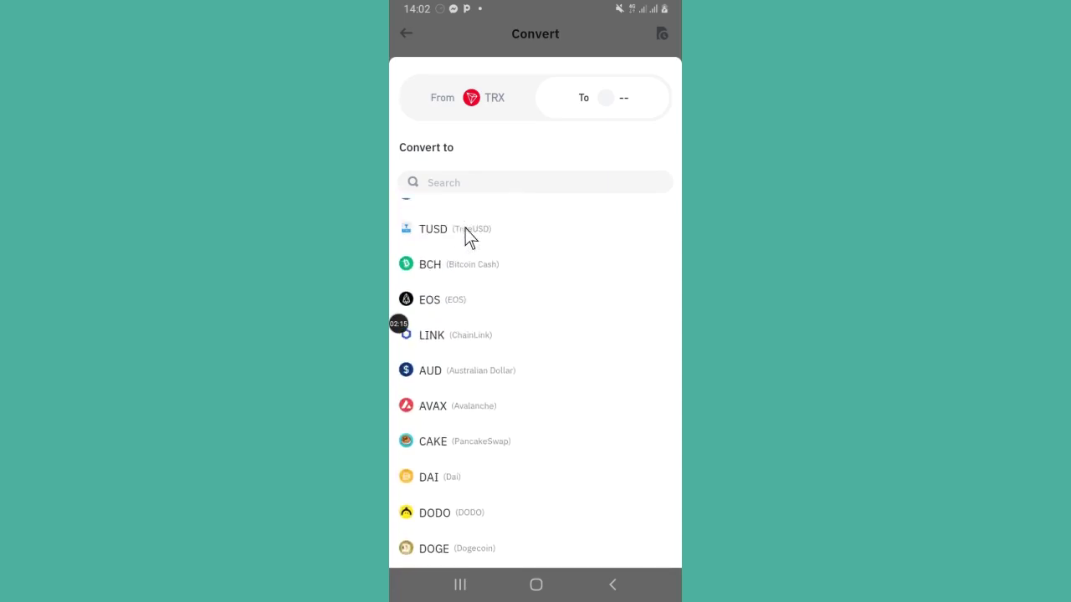
pyautogui.scroll(3)
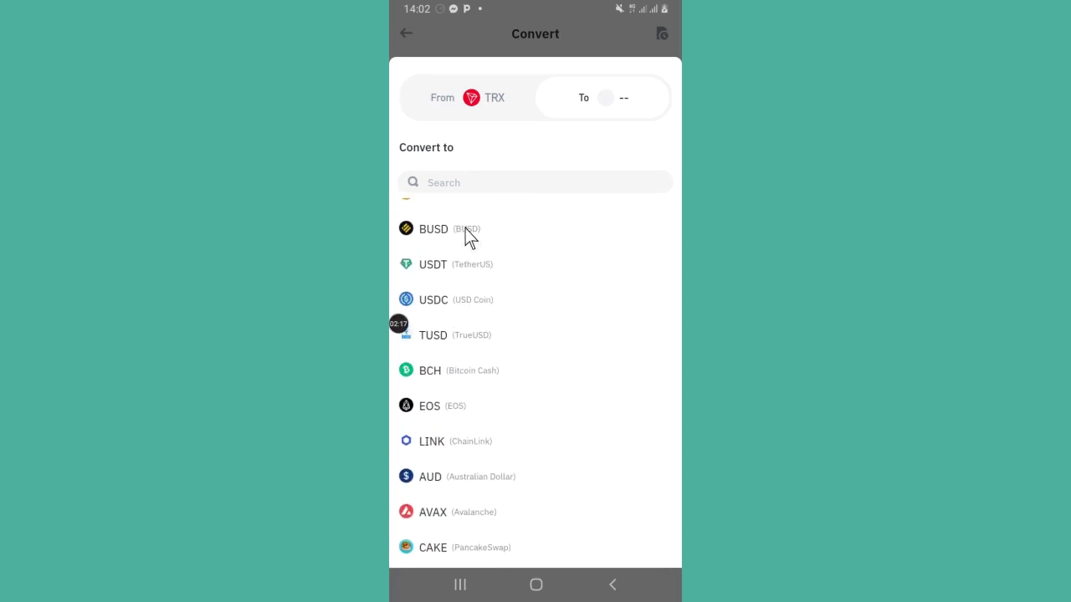
pyautogui.scroll(3)
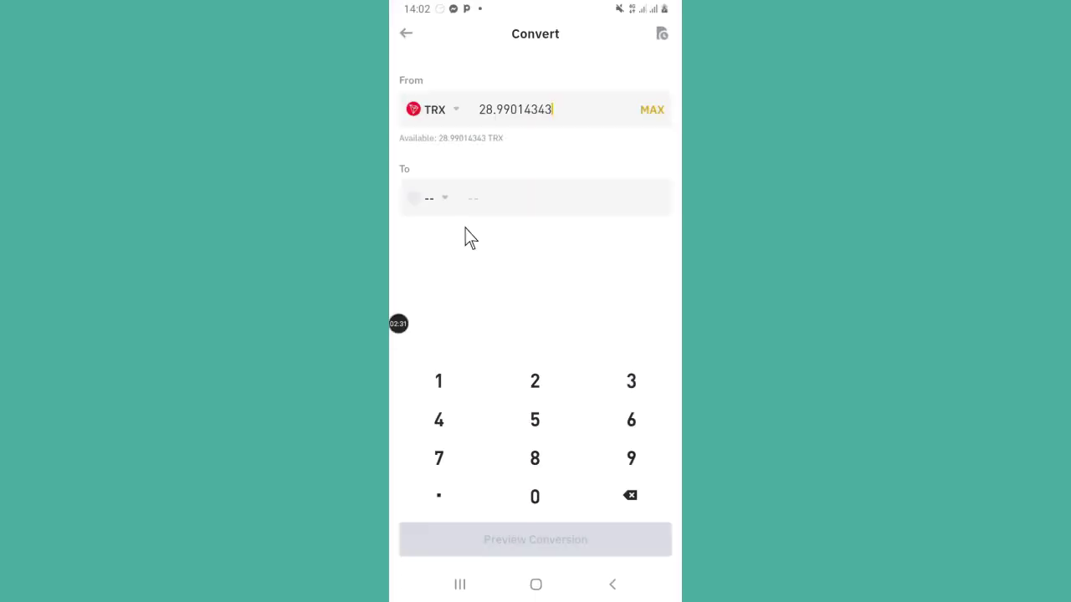
# Choose USDT as the coin to receive for the 28.99014343 TRX
pyautogui.click(435, 197)
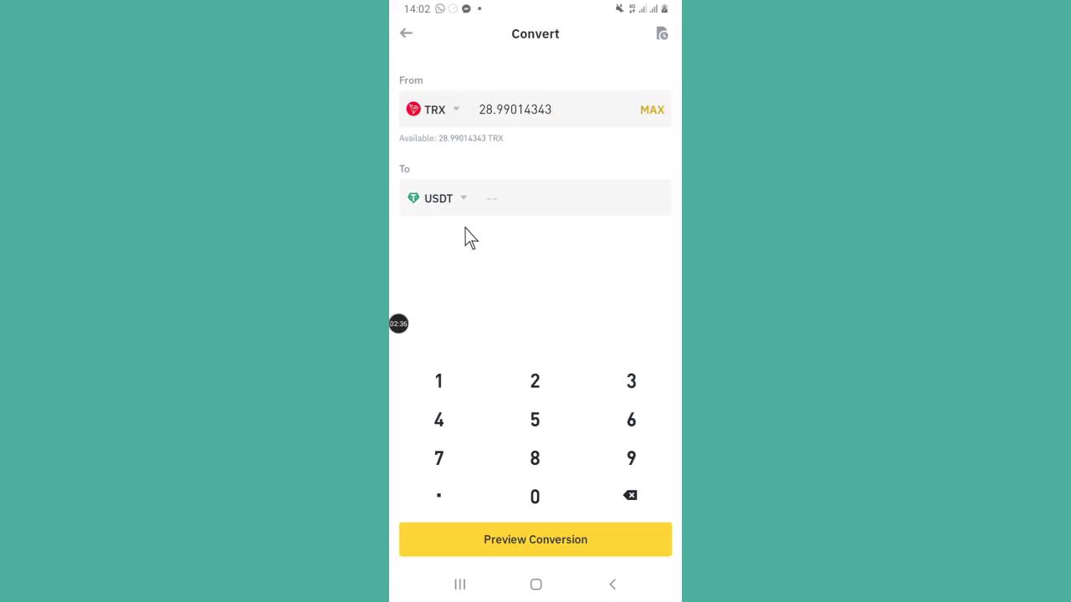
pyautogui.moveTo(529, 237)
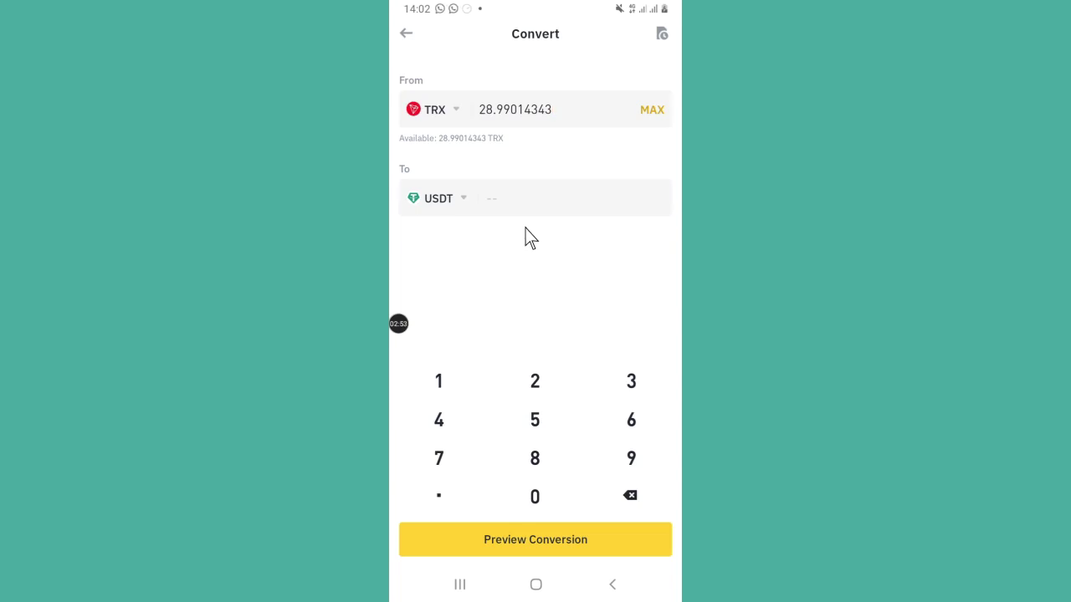
pyautogui.moveTo(546, 281)
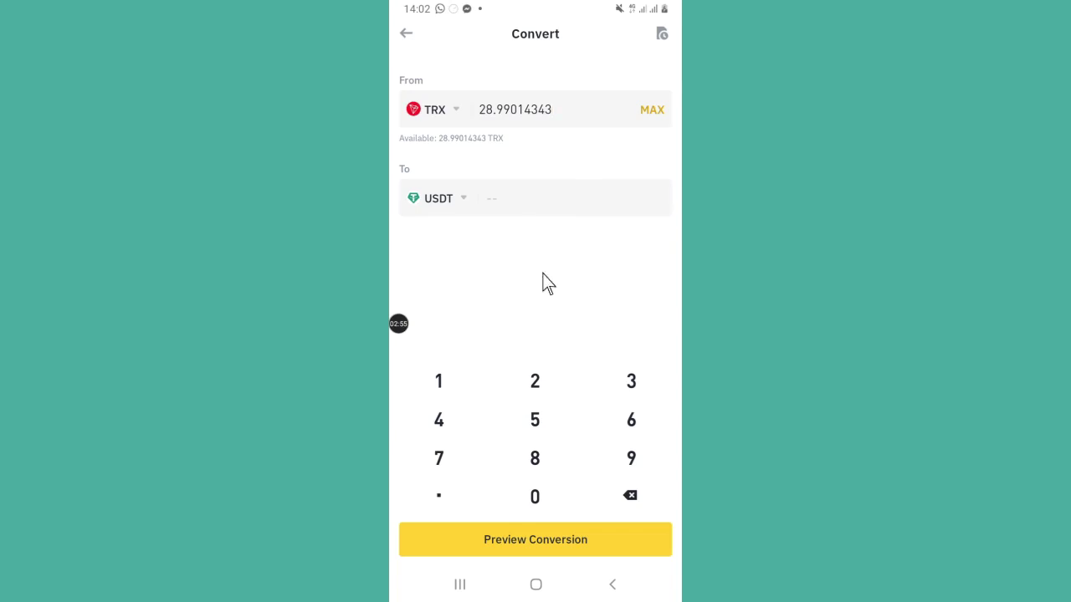
pyautogui.moveTo(442, 549)
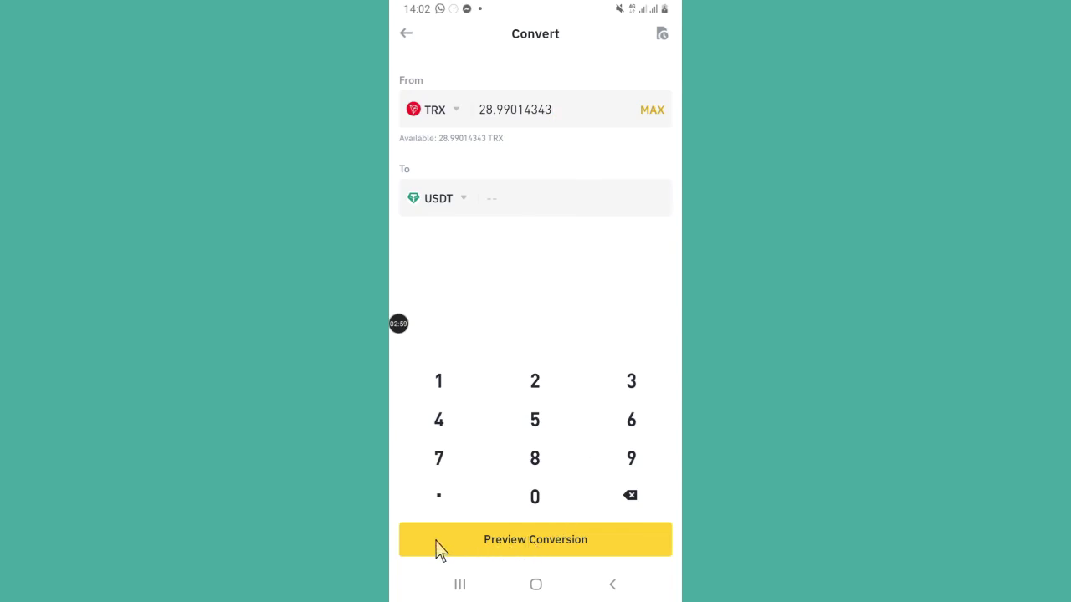
# Preview the TRX to USDT conversion, then request a fresh quote of 2.01755426 USDT after the first expires
pyautogui.click(536, 539)
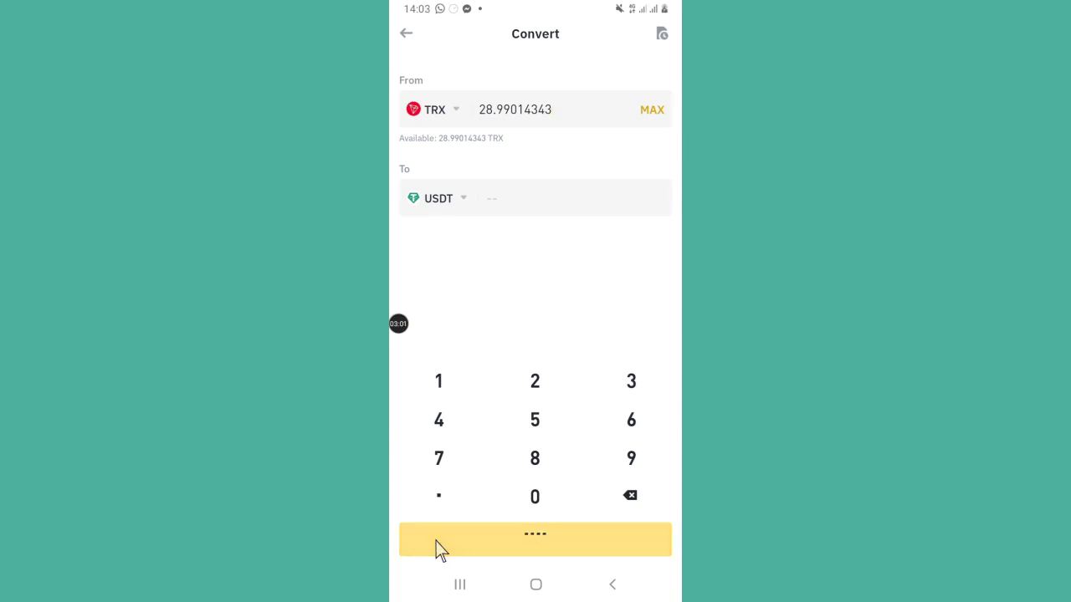
pyautogui.click(535, 538)
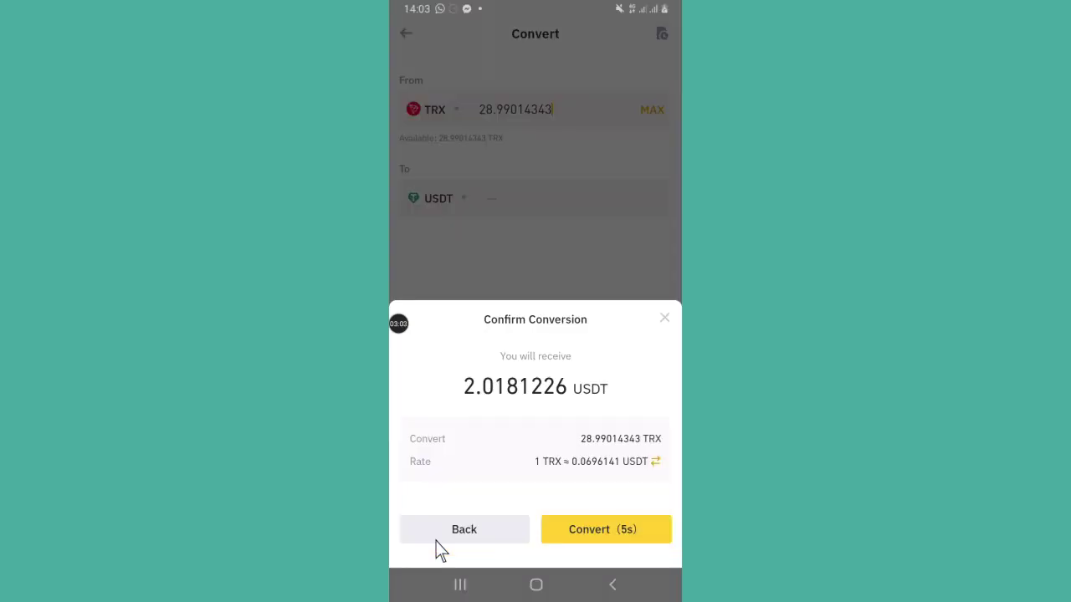
pyautogui.moveTo(519, 354)
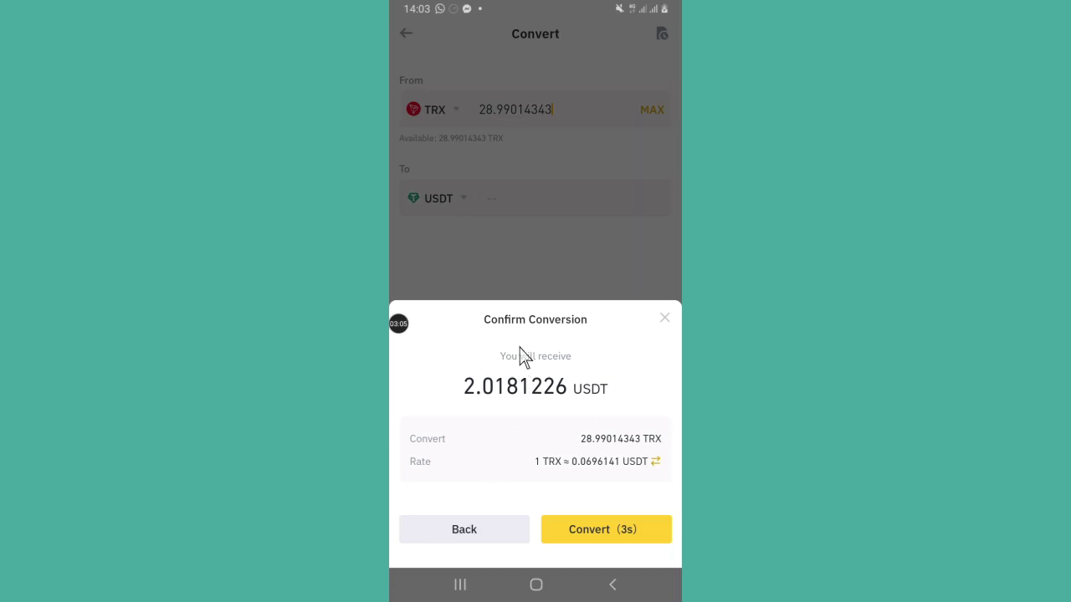
pyautogui.moveTo(455, 427)
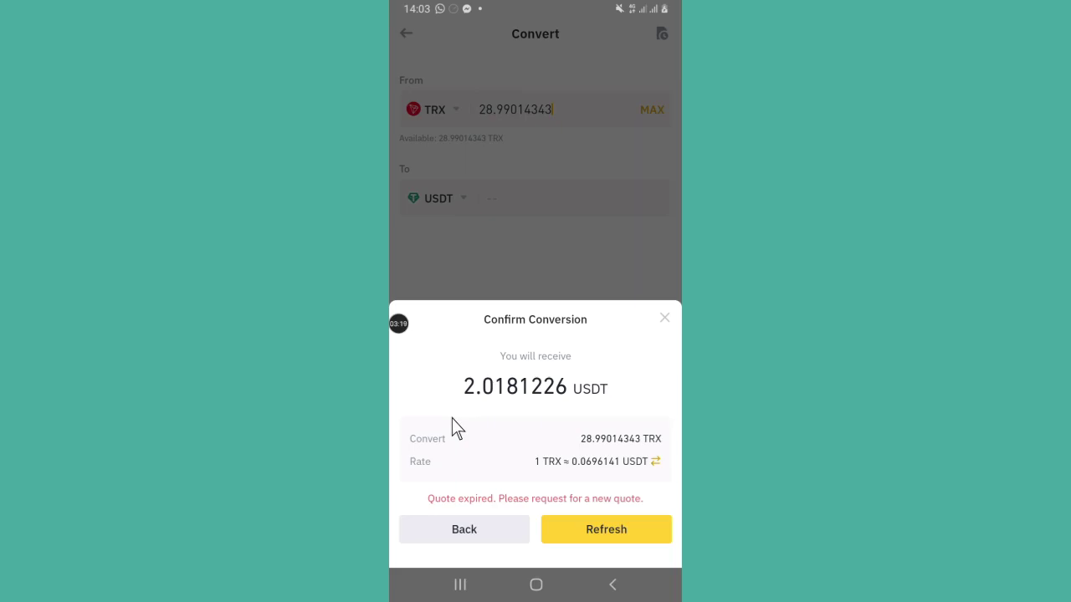
pyautogui.click(464, 529)
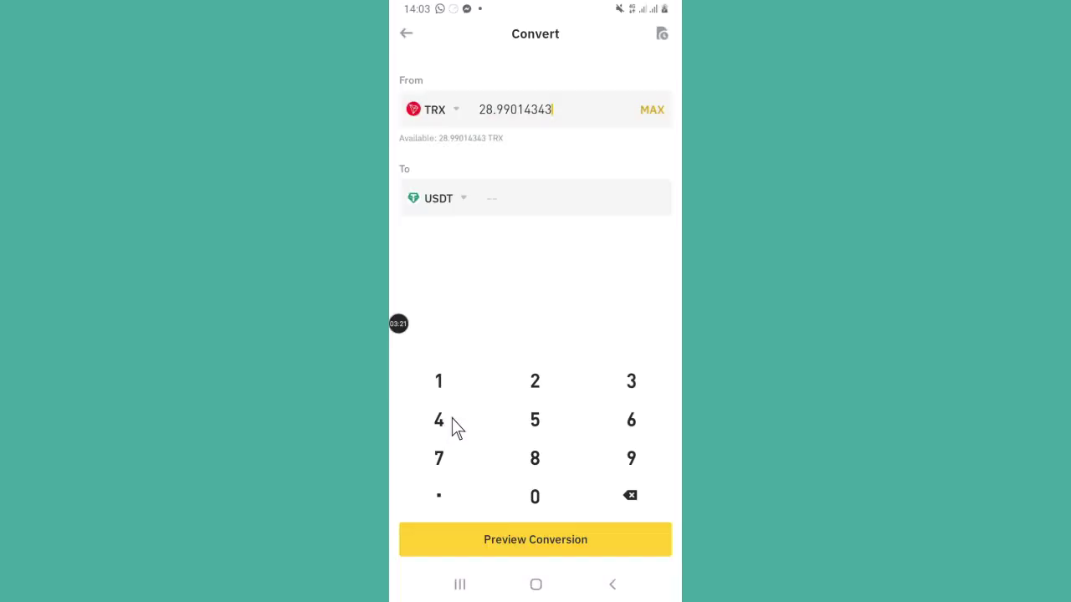
pyautogui.click(536, 538)
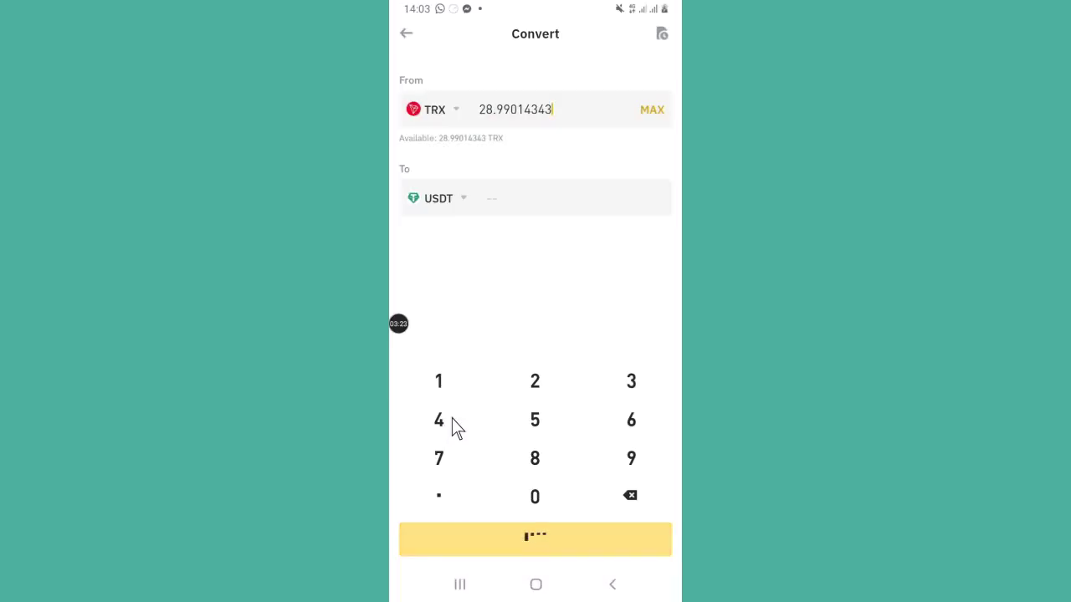
pyautogui.click(535, 539)
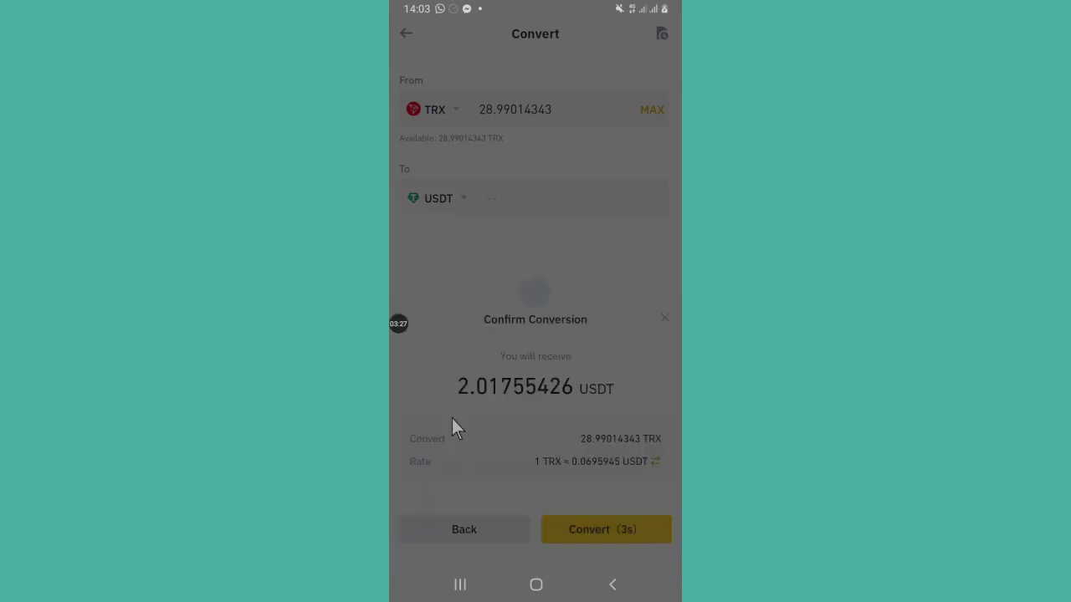
pyautogui.click(463, 528)
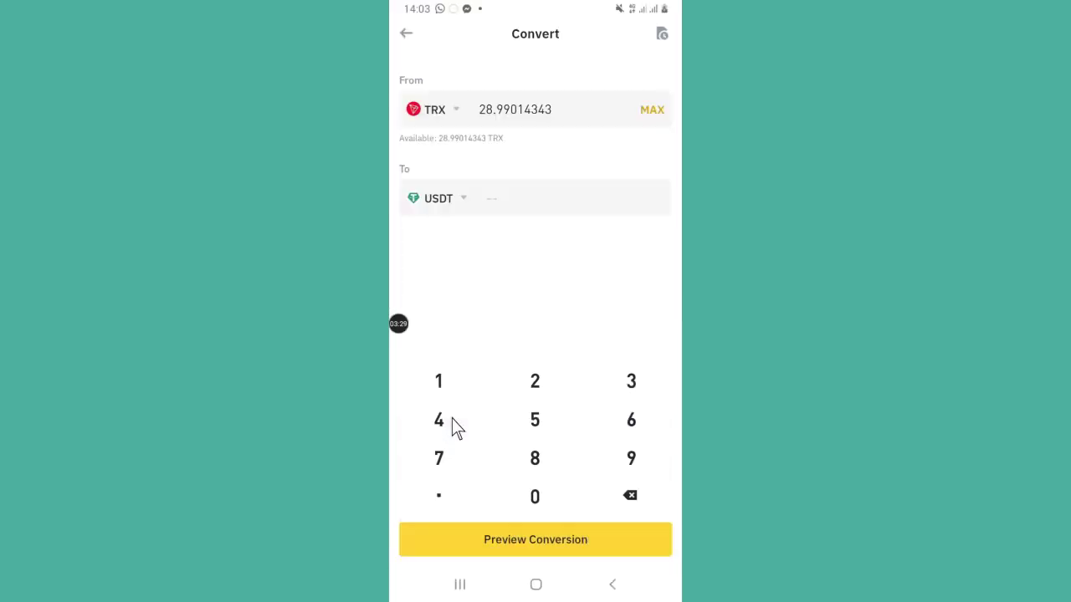
# Confirm converting 28.99014343 TRX into 2.01755426 USDT at 0.0695945 USDT per TRX
pyautogui.click(535, 539)
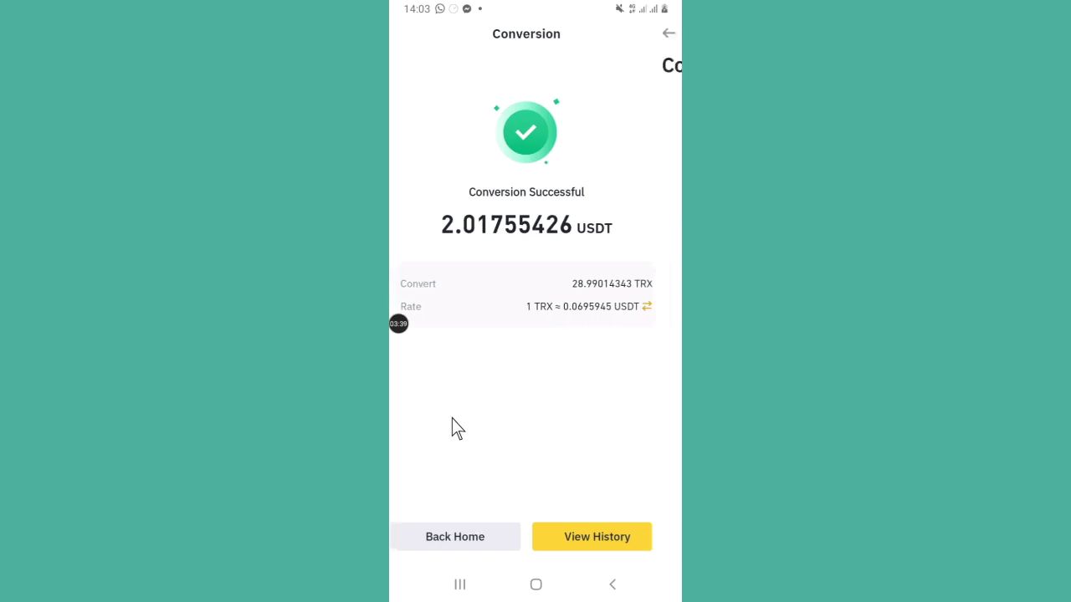
# View the Conversion History listing the completed 28.99014343 TRX to 2.01755426 USDT conversion
pyautogui.click(592, 536)
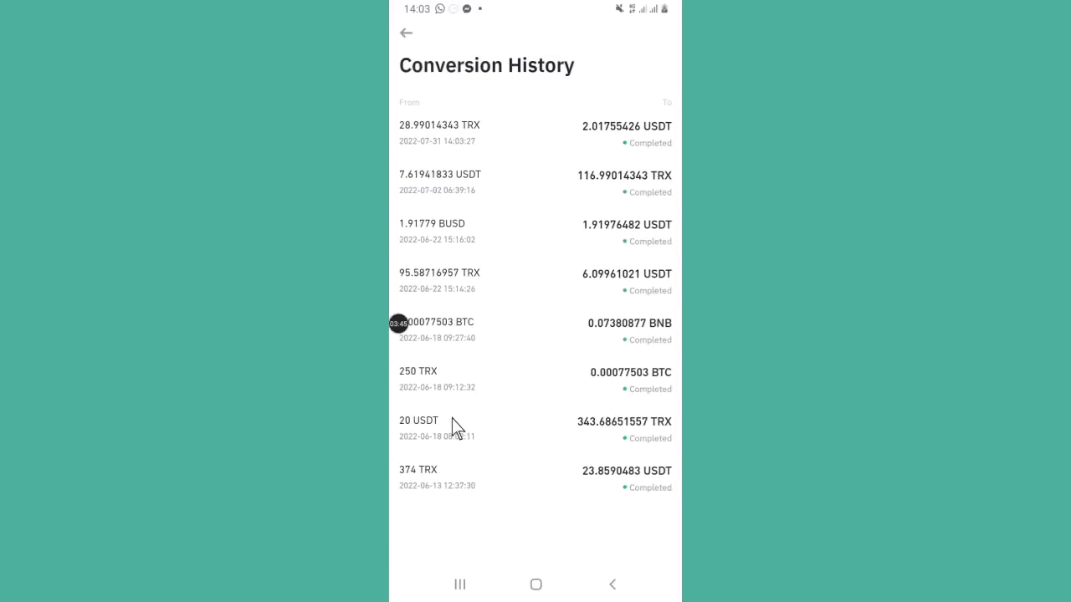
pyautogui.moveTo(594, 147)
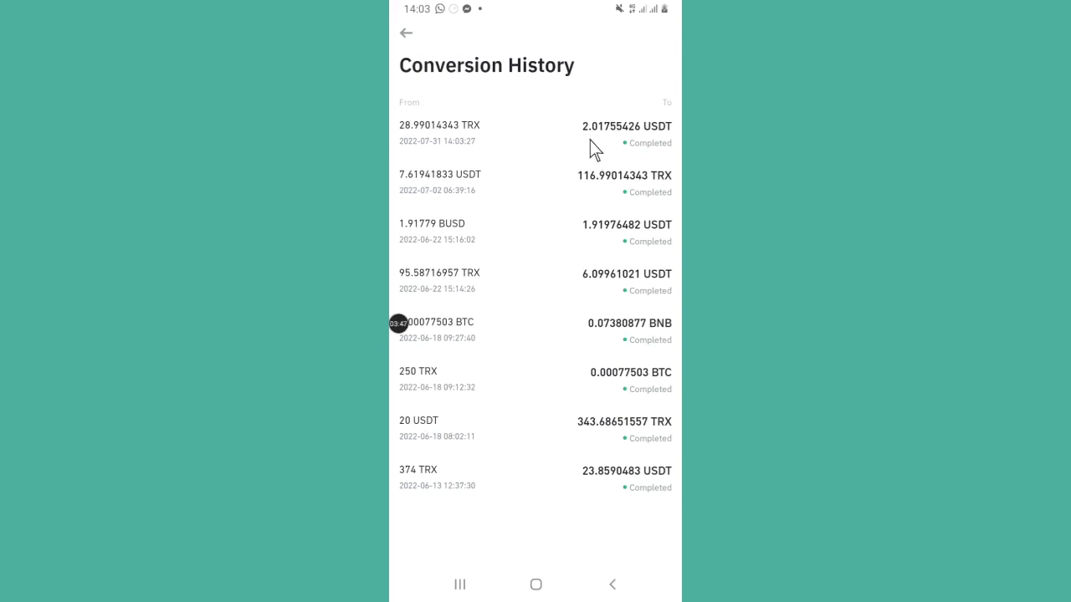